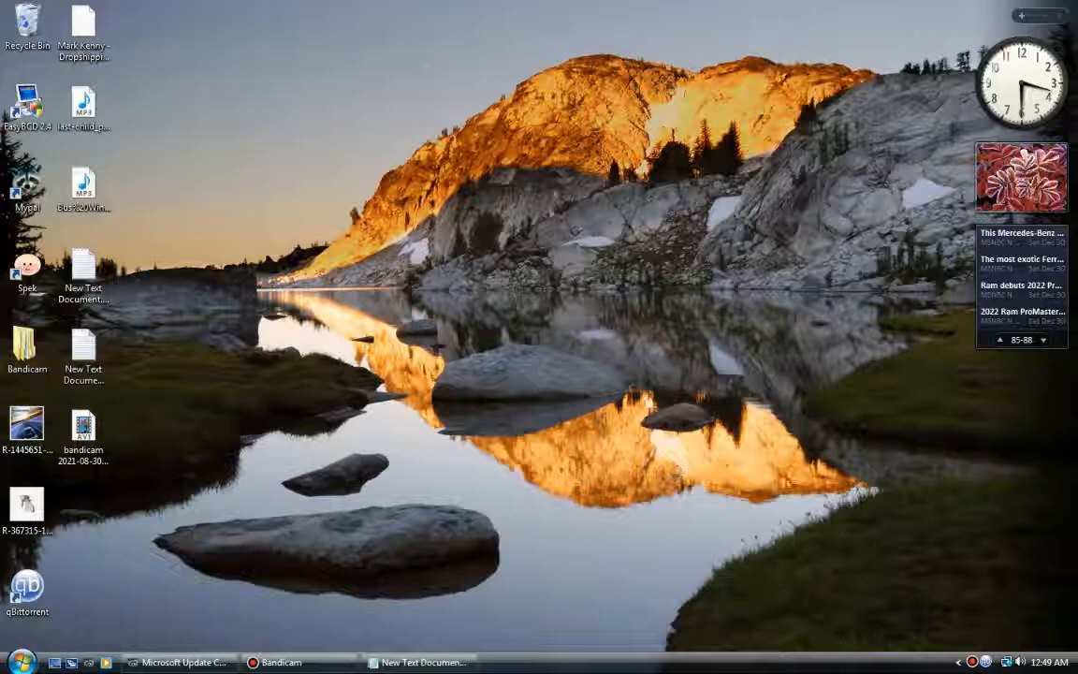
- Confirm Find Album Info finds no match for Clocks, then copy the redir.metaservices.microsoft.com hosts line
left_click(538, 662)
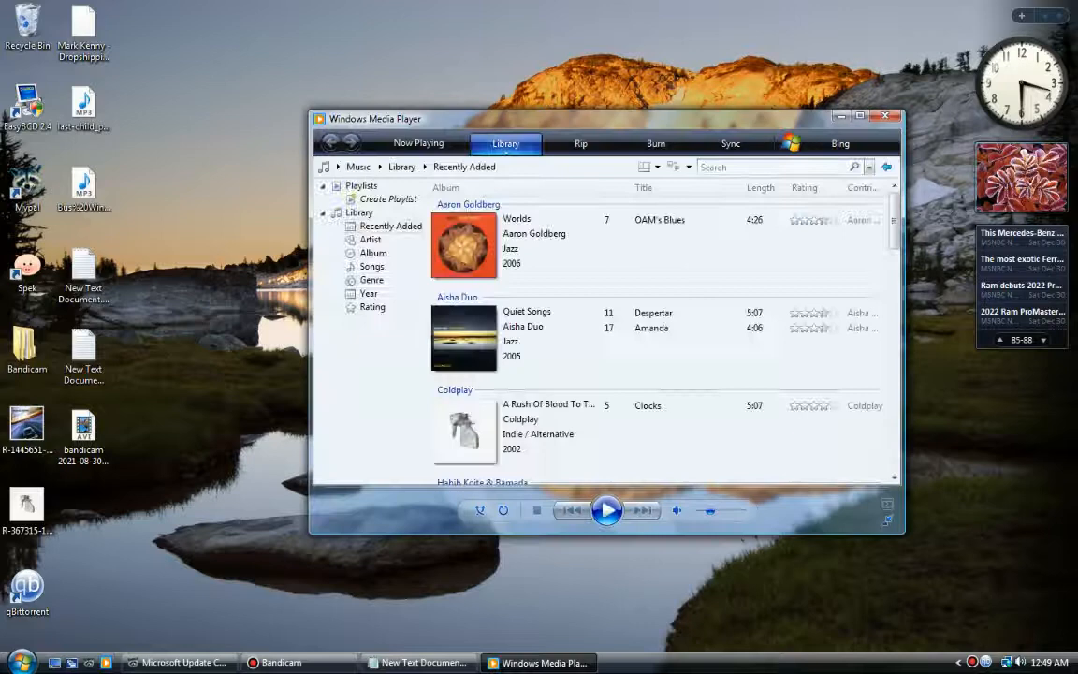
right_click(647, 406)
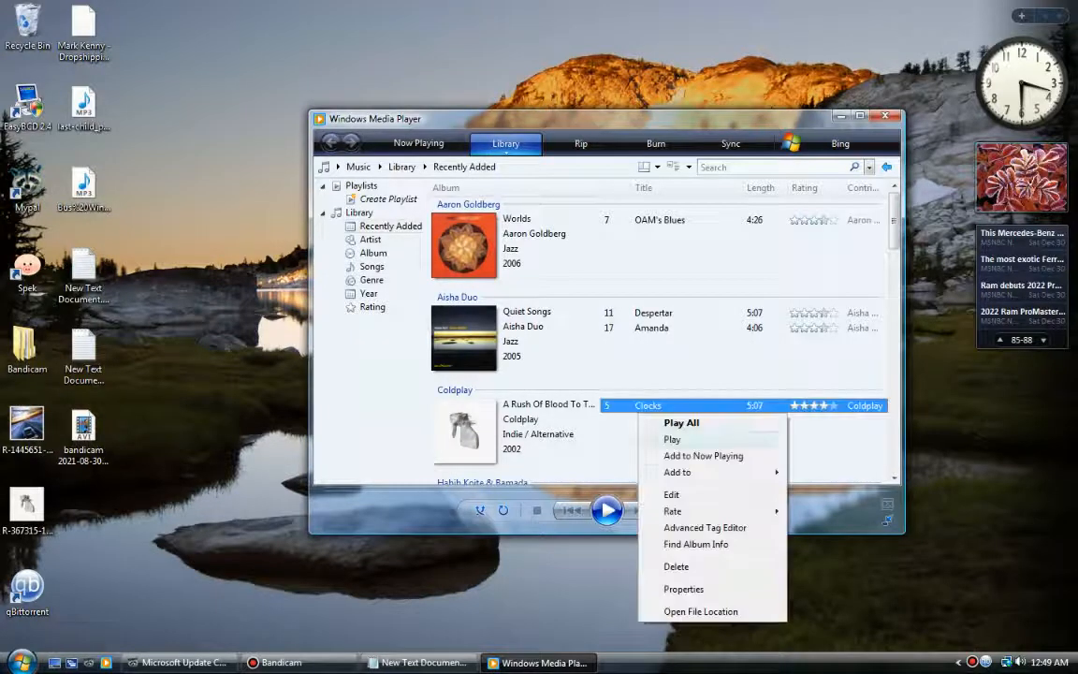
left_click(695, 544)
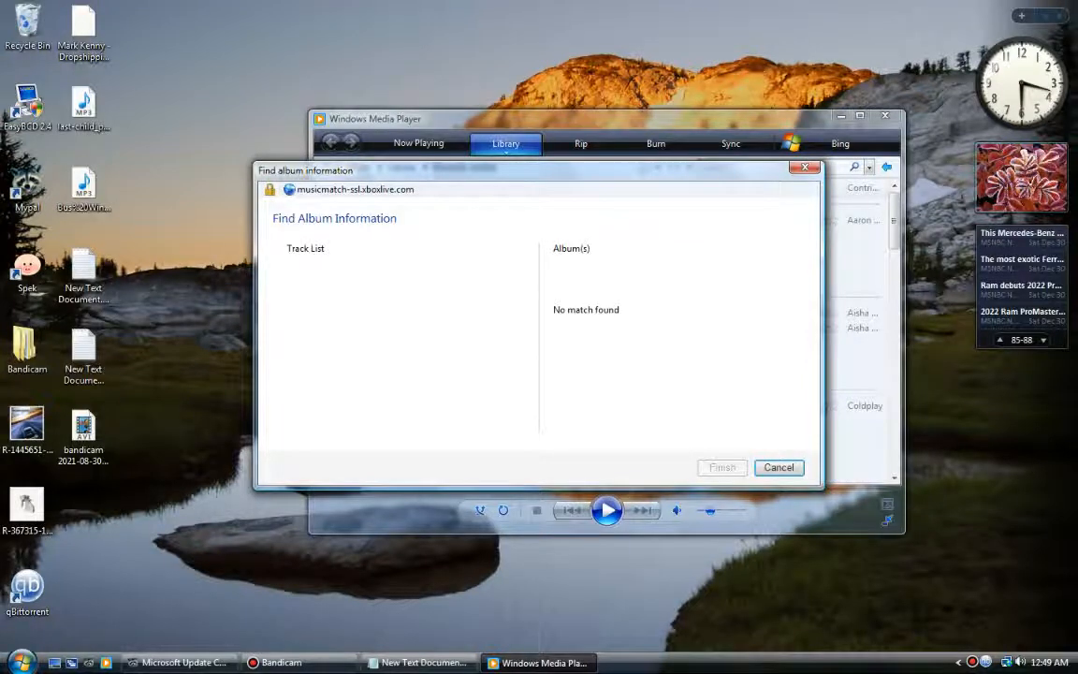
left_click(778, 467)
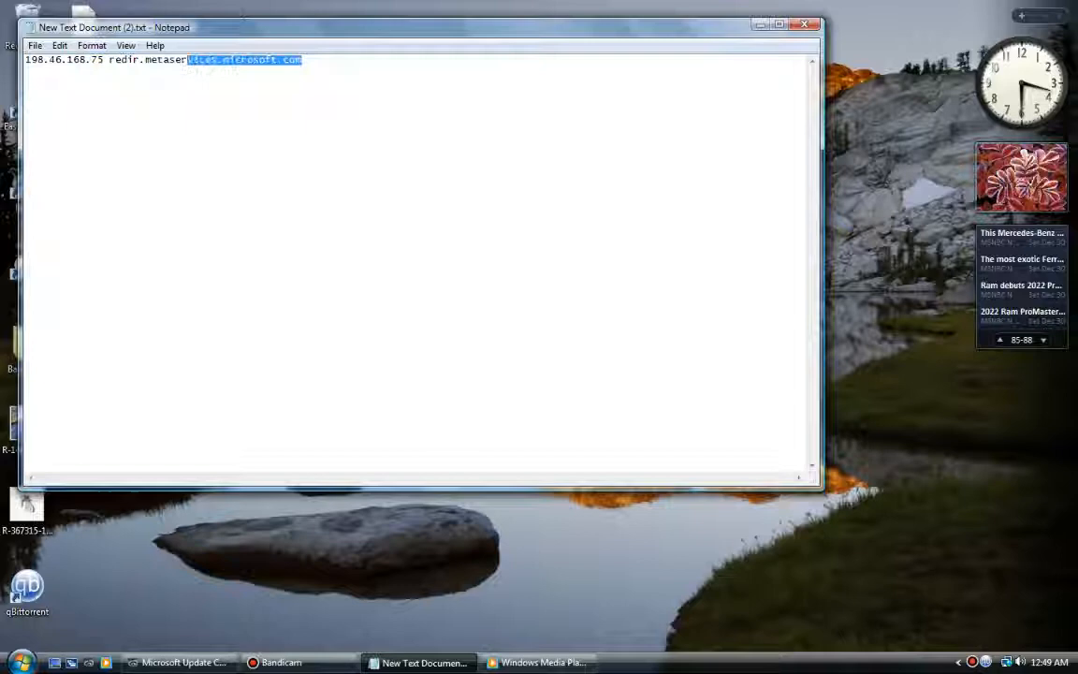
right_click(187, 58)
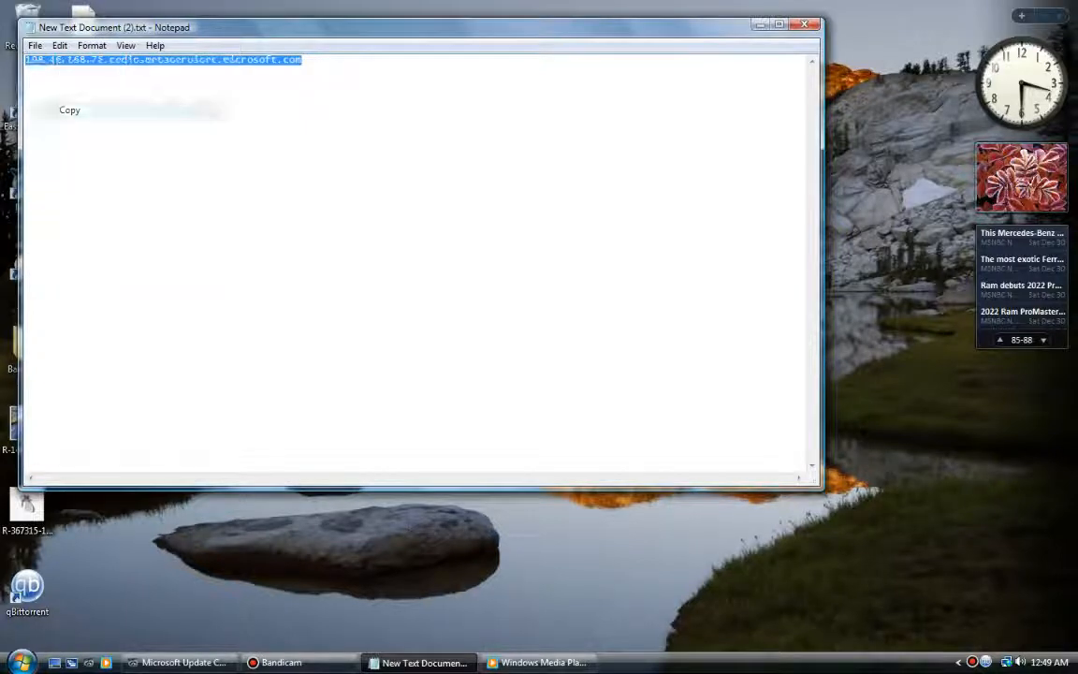
left_click(19, 662)
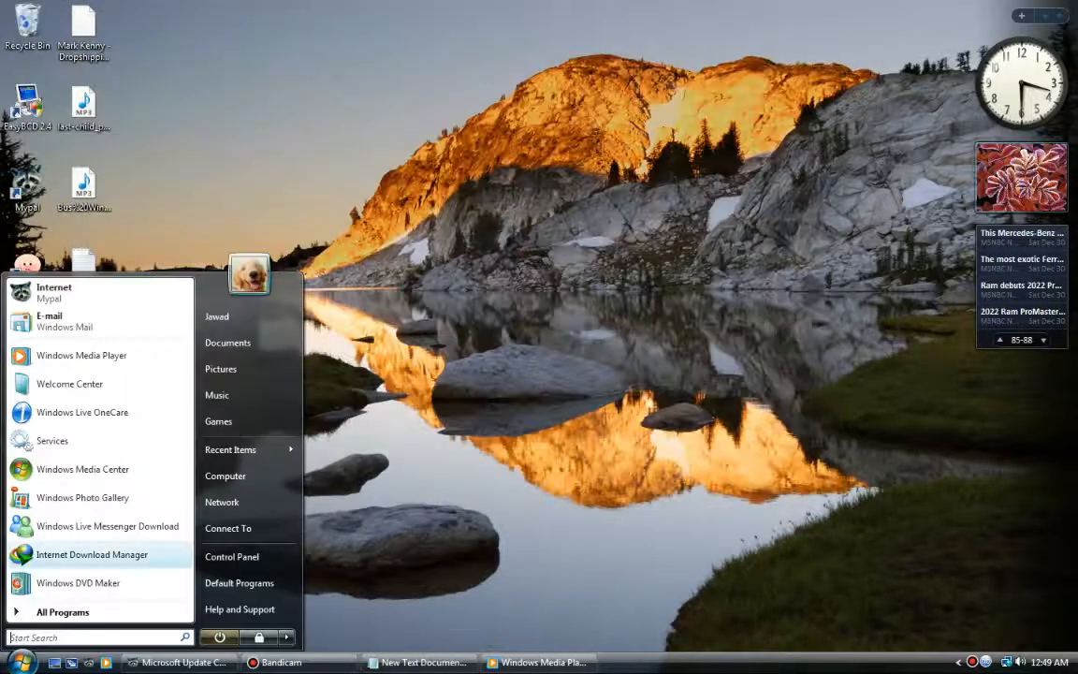
- Open the hosts file in Notepad from C:\Windows\System32\drivers\etc via Computer
left_click(224, 476)
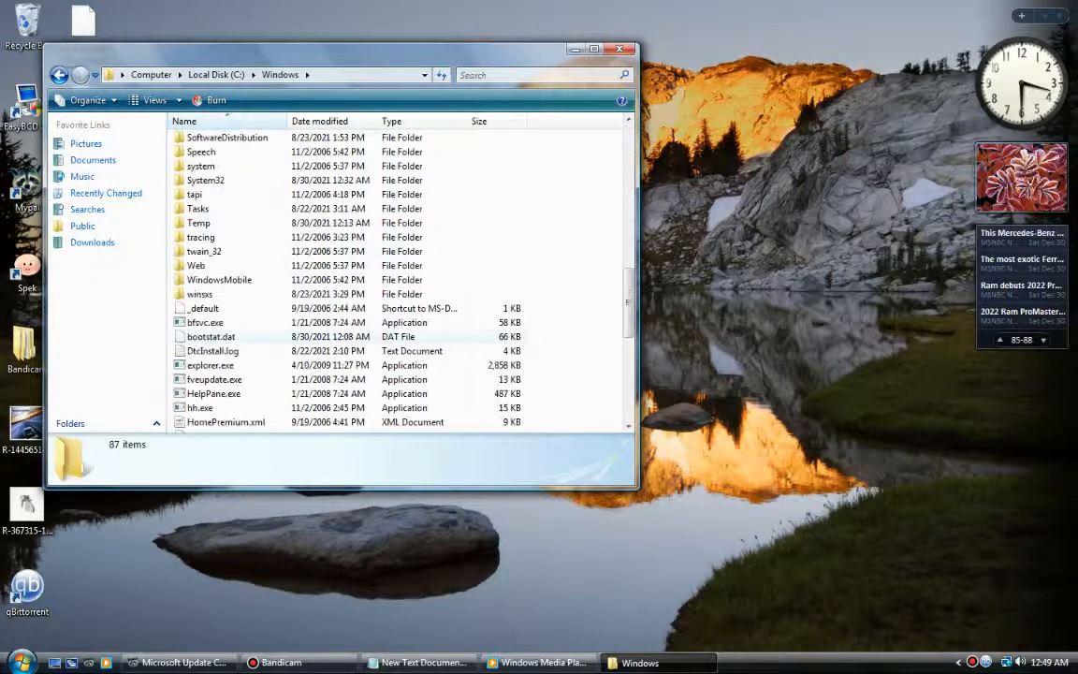
double_click(205, 179)
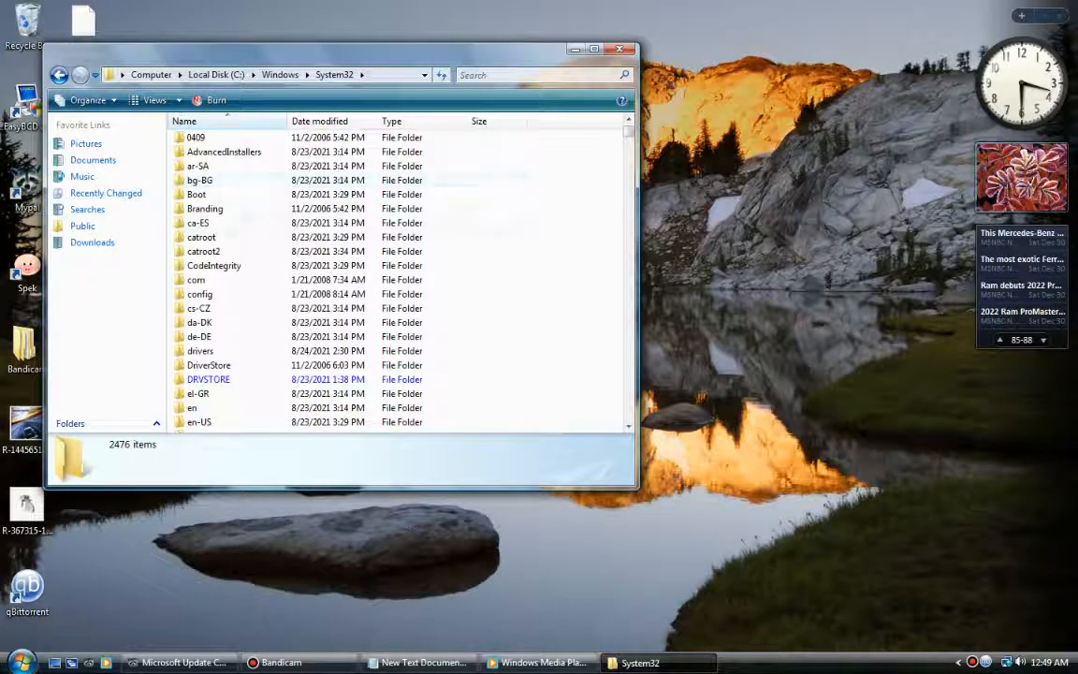
double_click(199, 350)
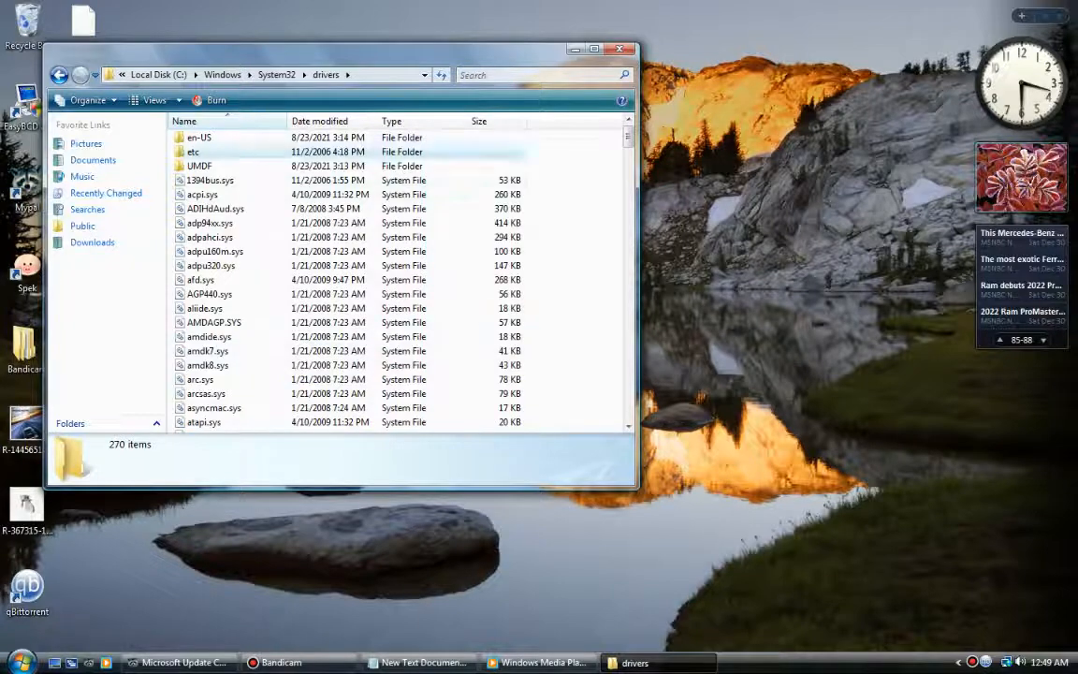
double_click(193, 151)
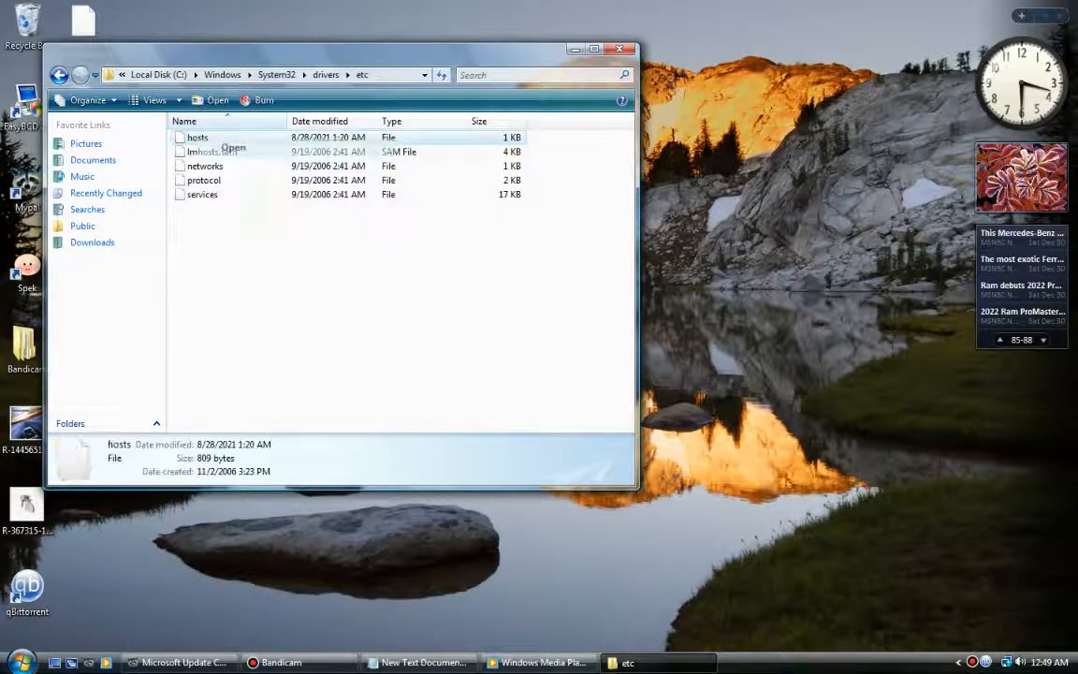
double_click(197, 138)
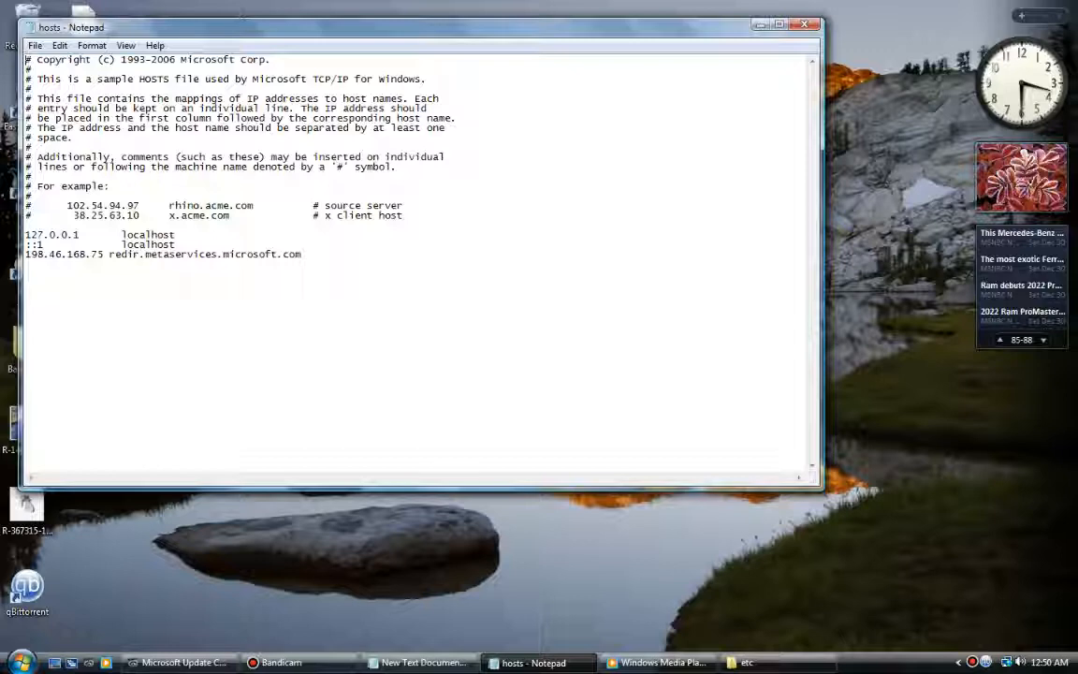
- Save a copy of the edited hosts file to the Desktop with Save As
left_click(35, 44)
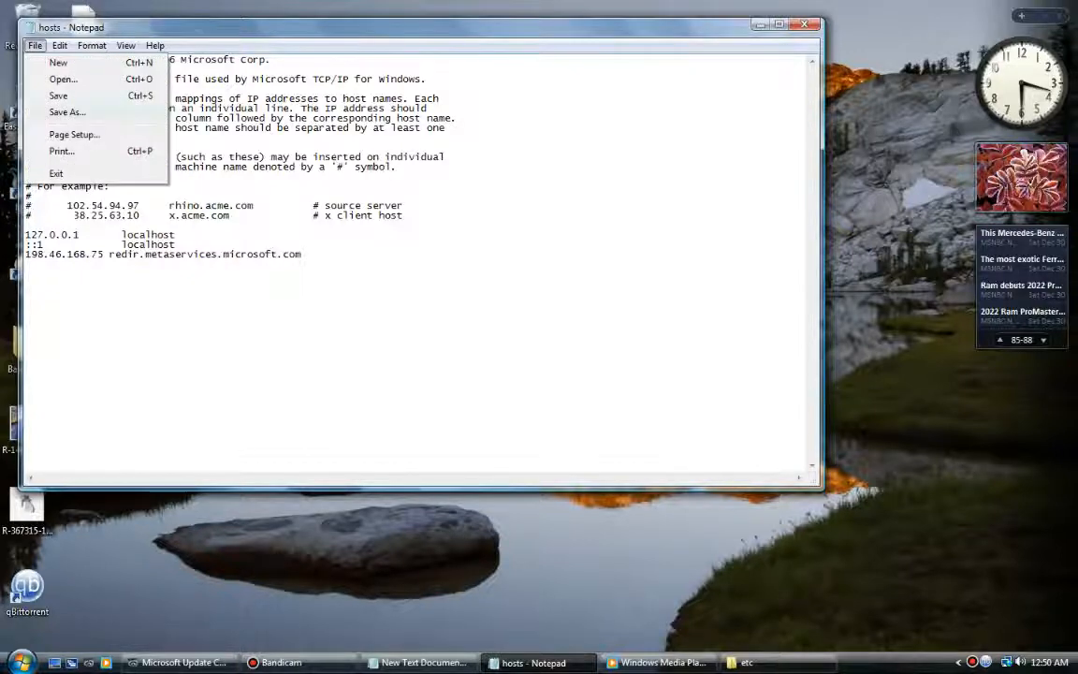
left_click(66, 111)
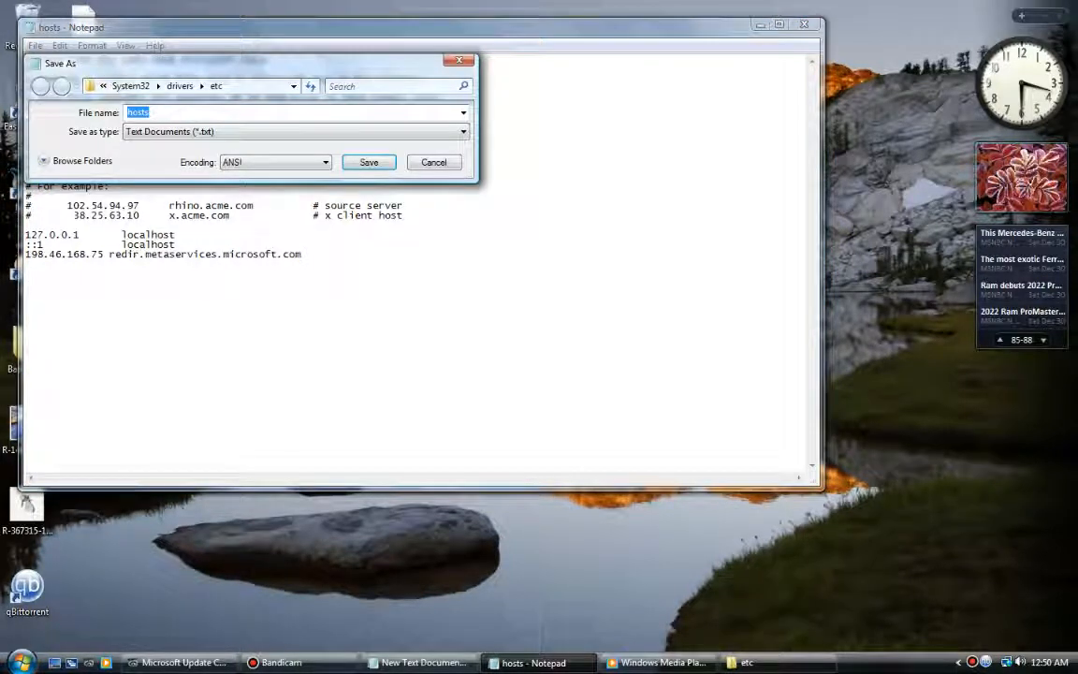
left_click(293, 85)
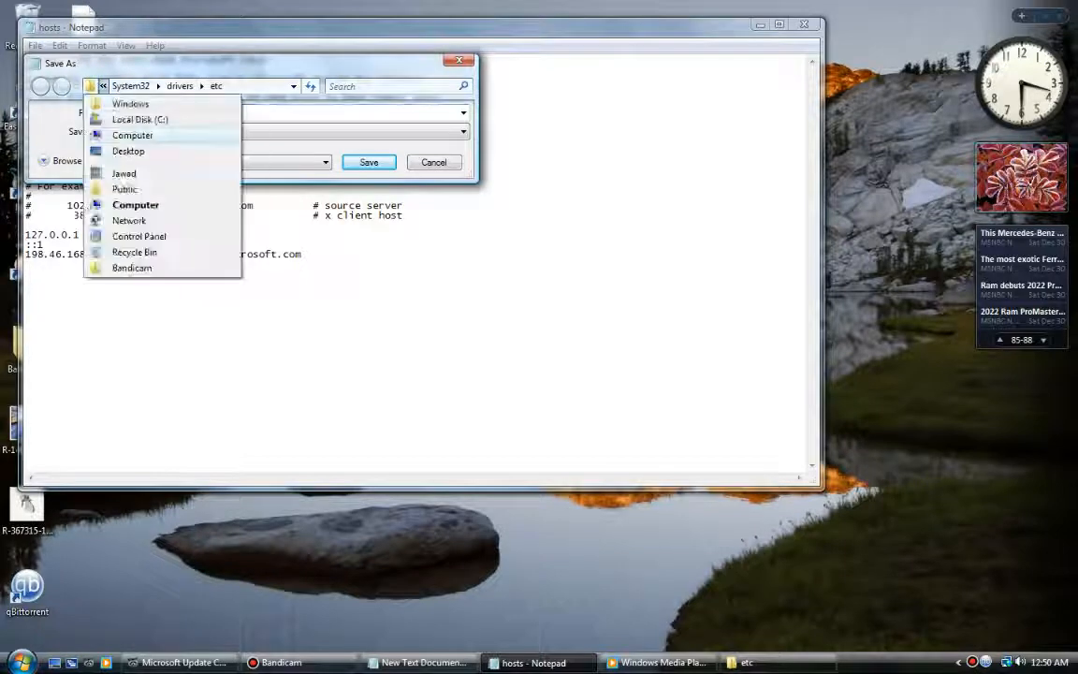
left_click(128, 150)
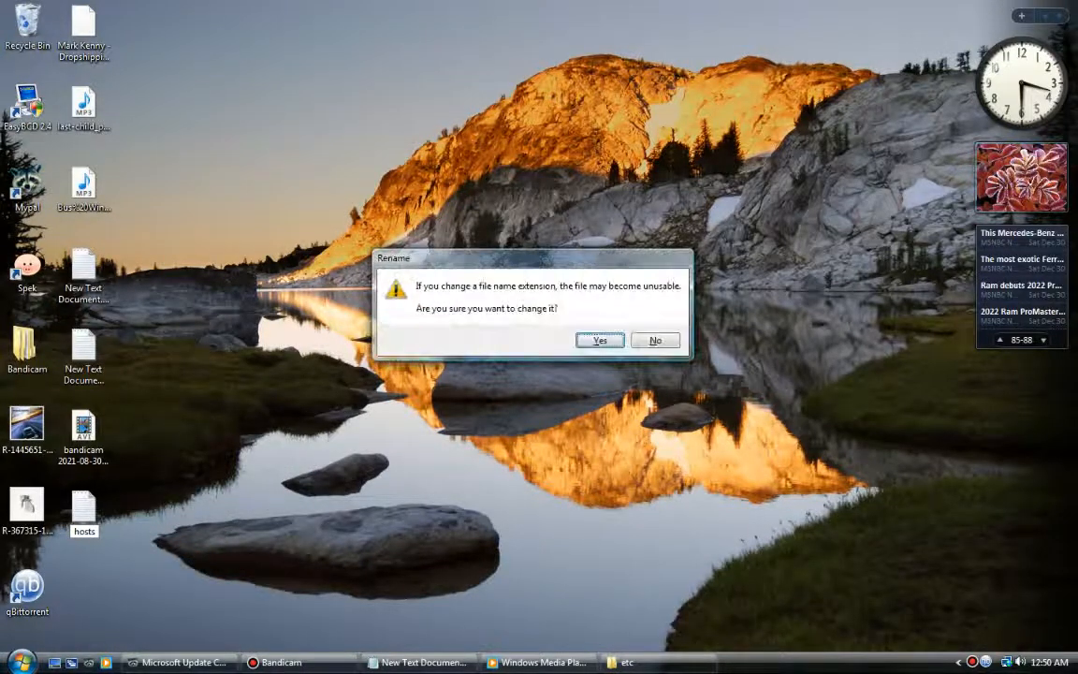
- Accept removing the .txt extension, then delete hosts to the Recycle Bin
left_click(599, 340)
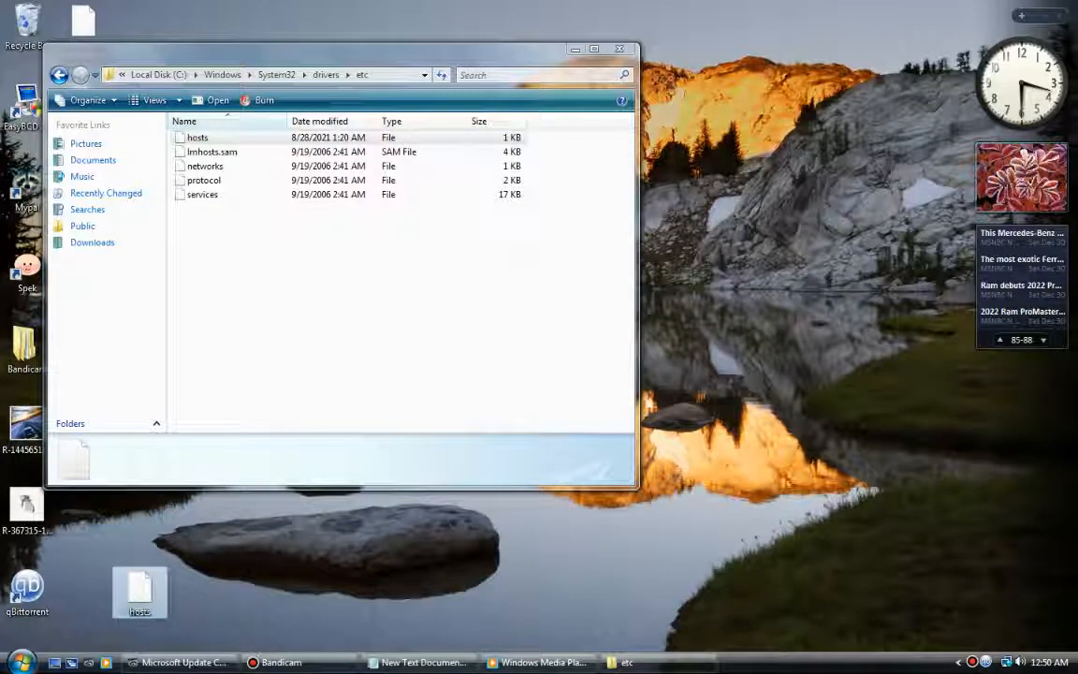
key("Delete")
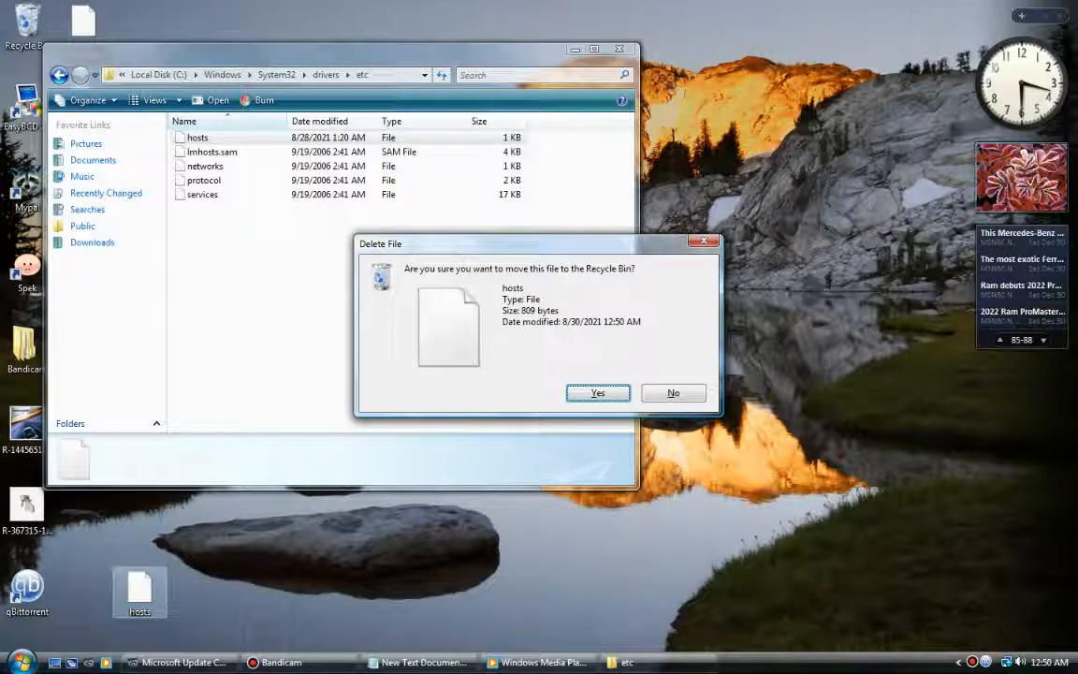
left_click(598, 392)
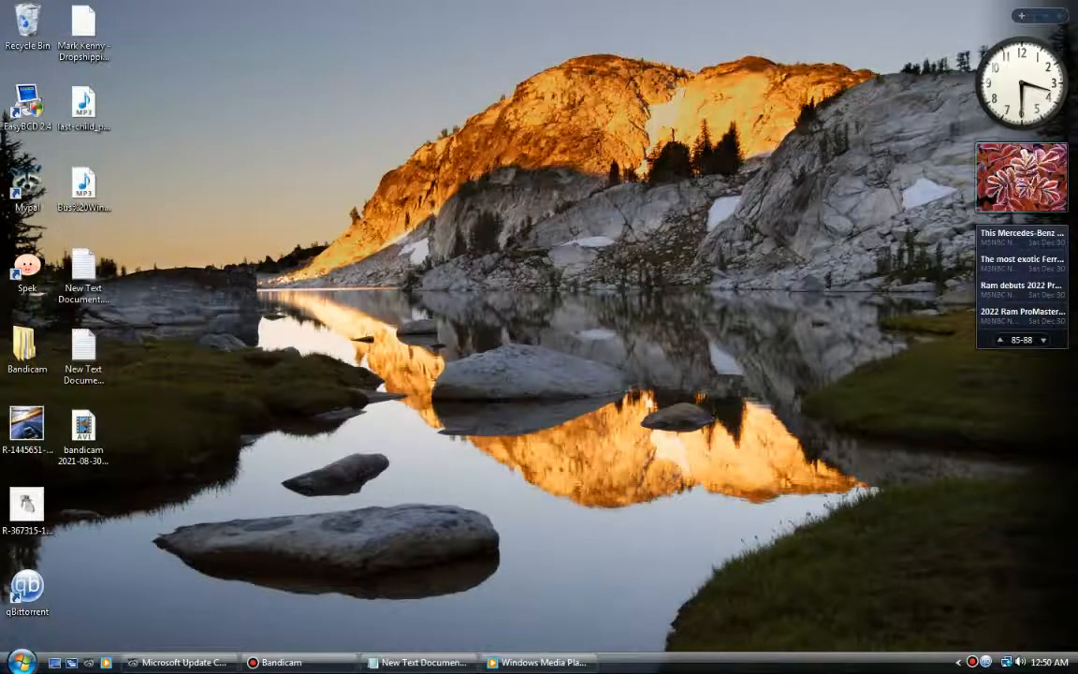
- Scroll through the Recently Added albums and artwork in Windows Media Player, then close it
left_click(538, 663)
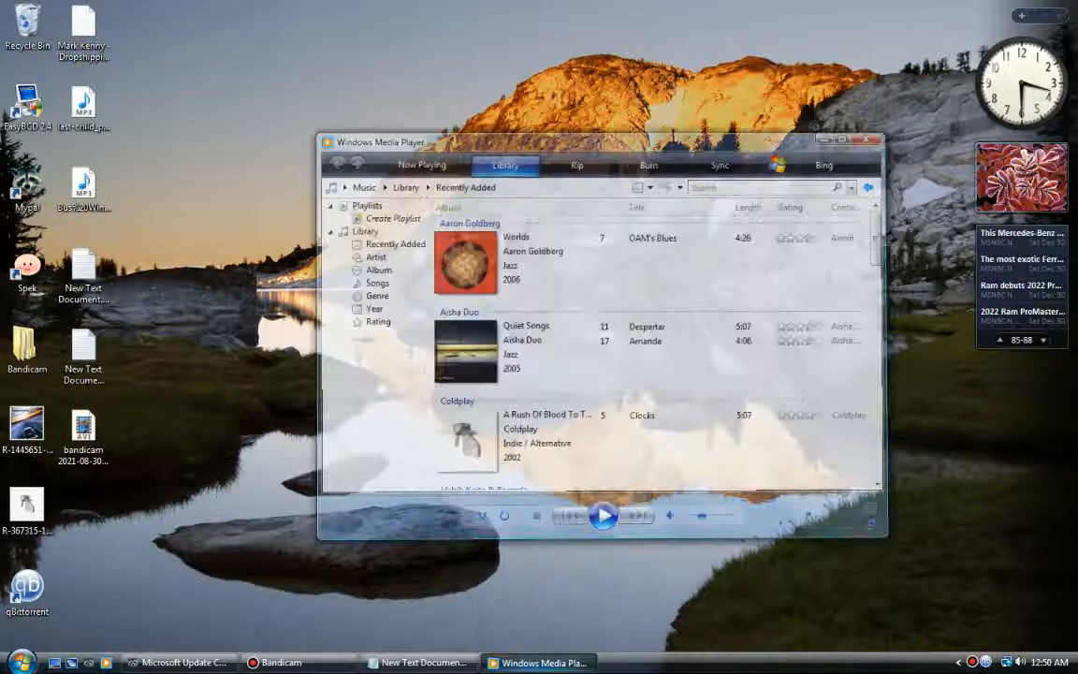
left_click_drag(599, 141, 603, 119)
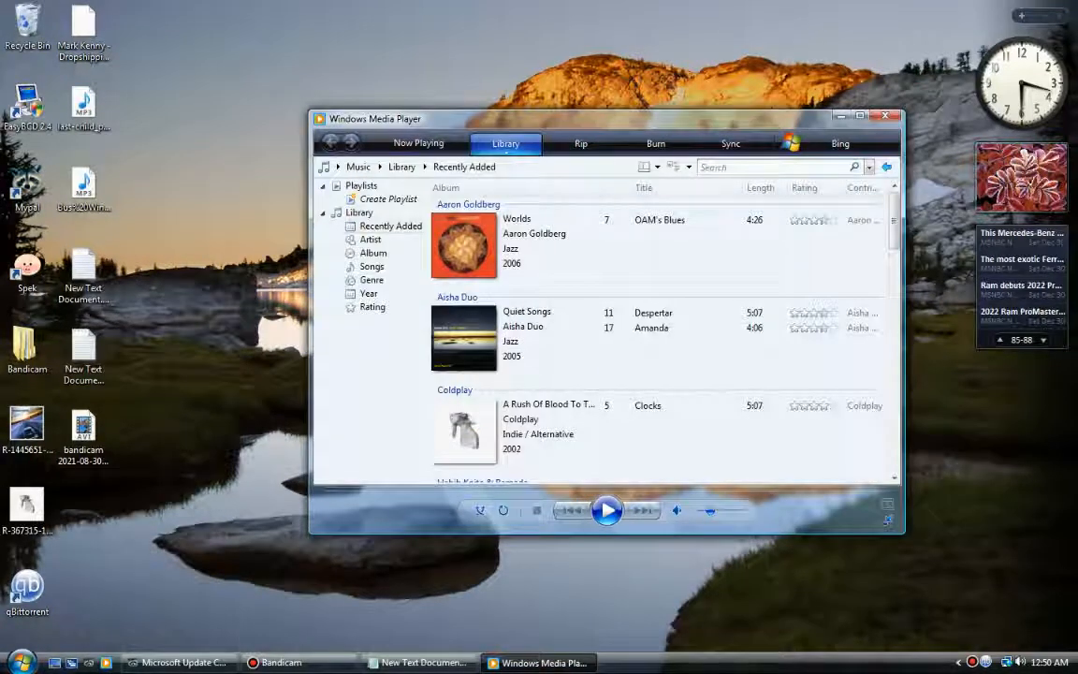
scroll("down", 3)
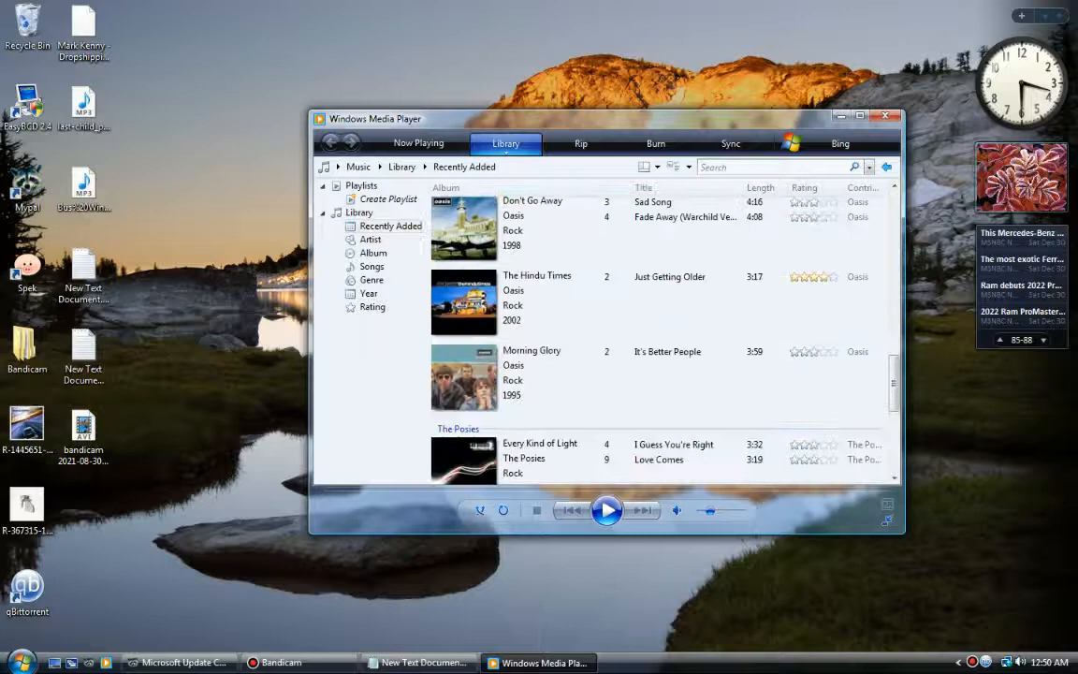
scroll("down", 3)
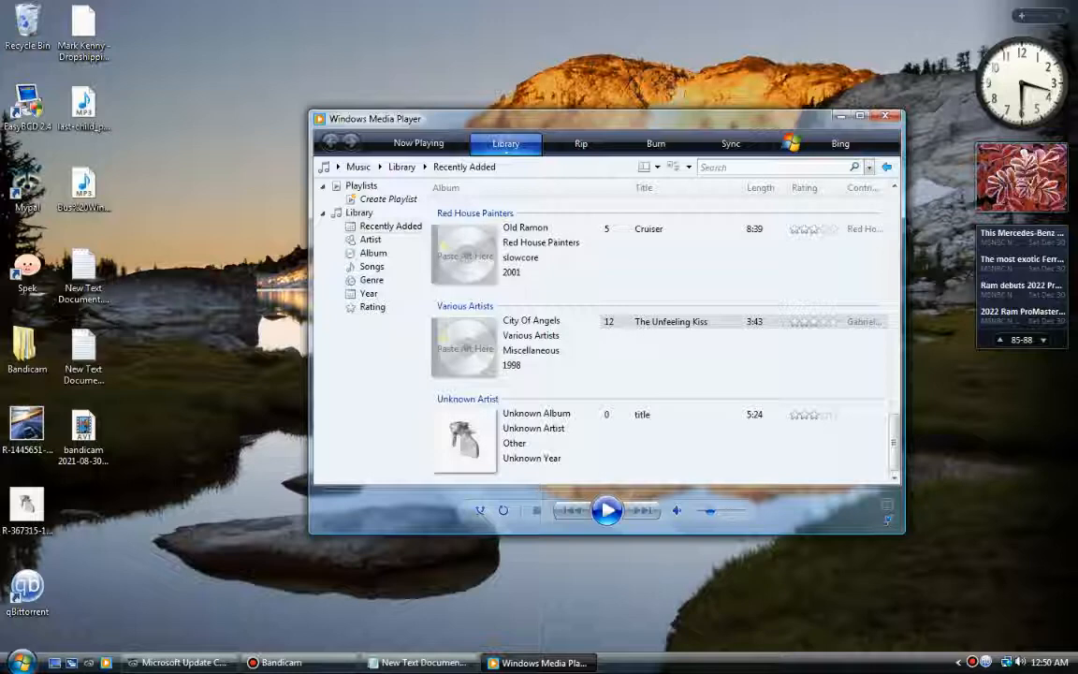
left_click(884, 116)
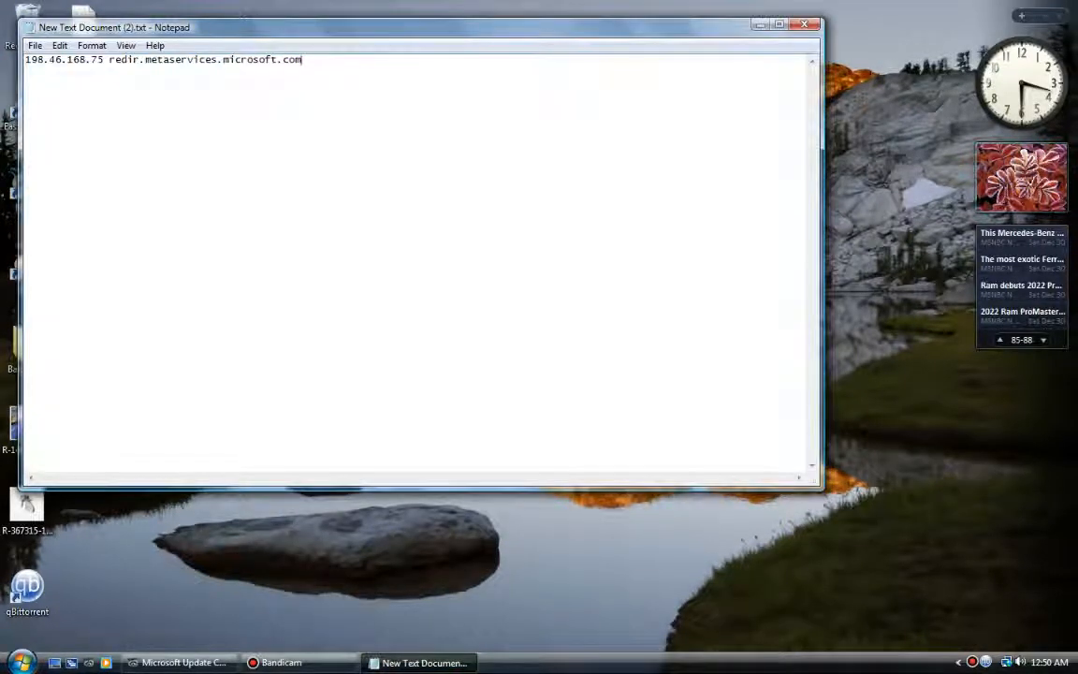
- Close the Notepad document with the redirect line, choosing Don't Save
left_click(803, 24)
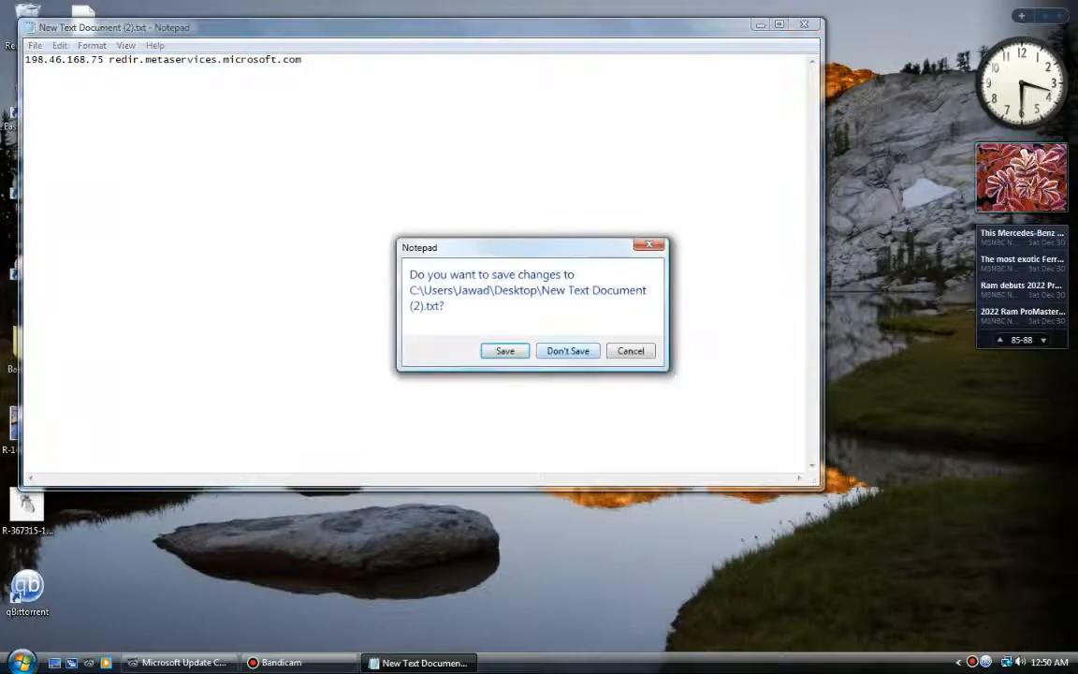
left_click(567, 350)
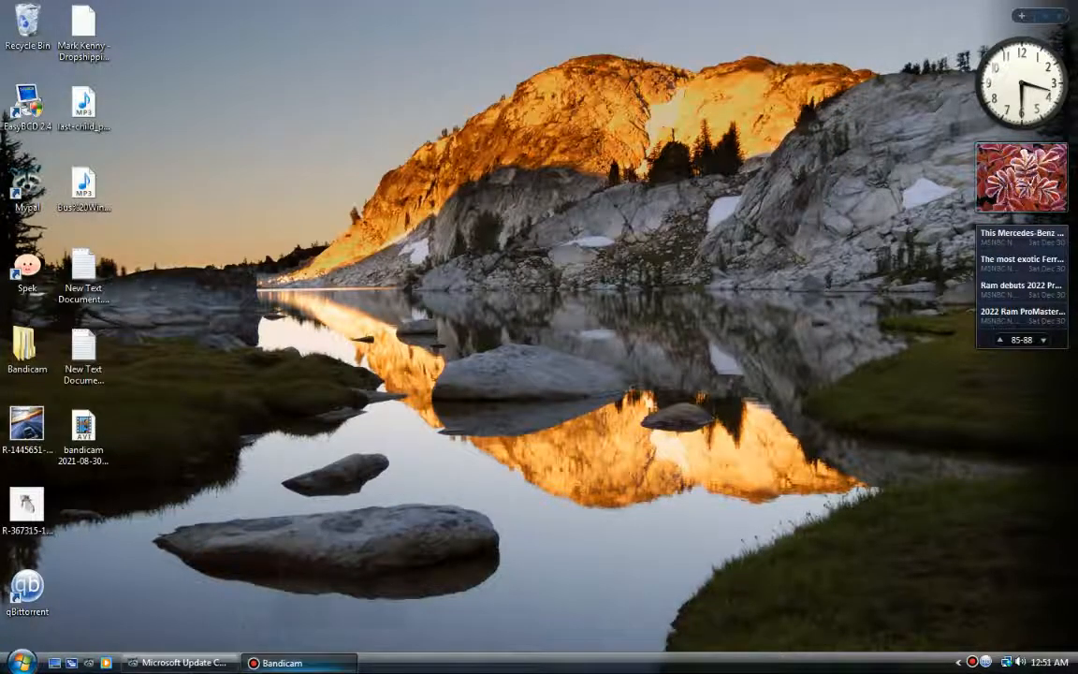